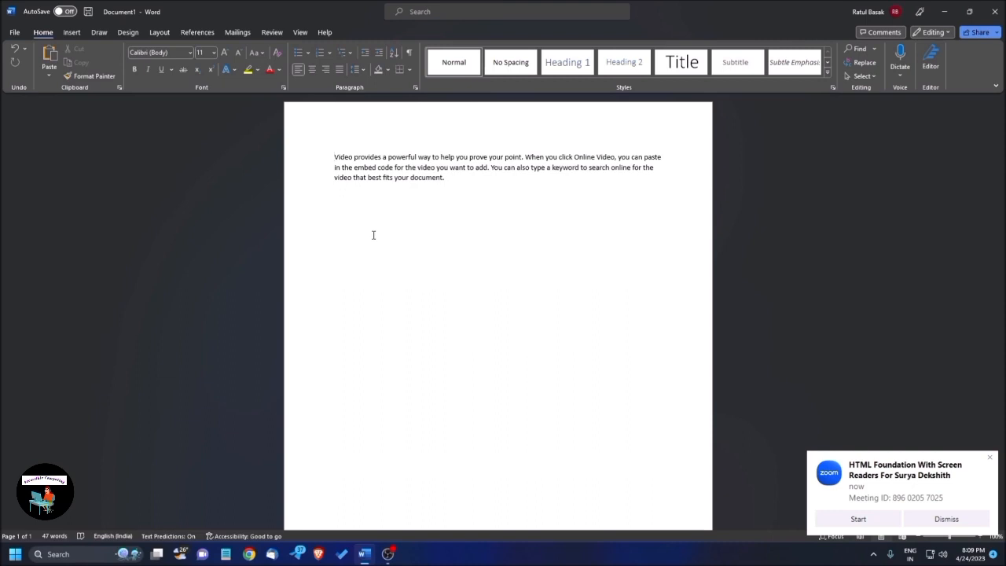
Remove the opening word 'Video' so the paragraph begins with 'provides'.
click(334, 162)
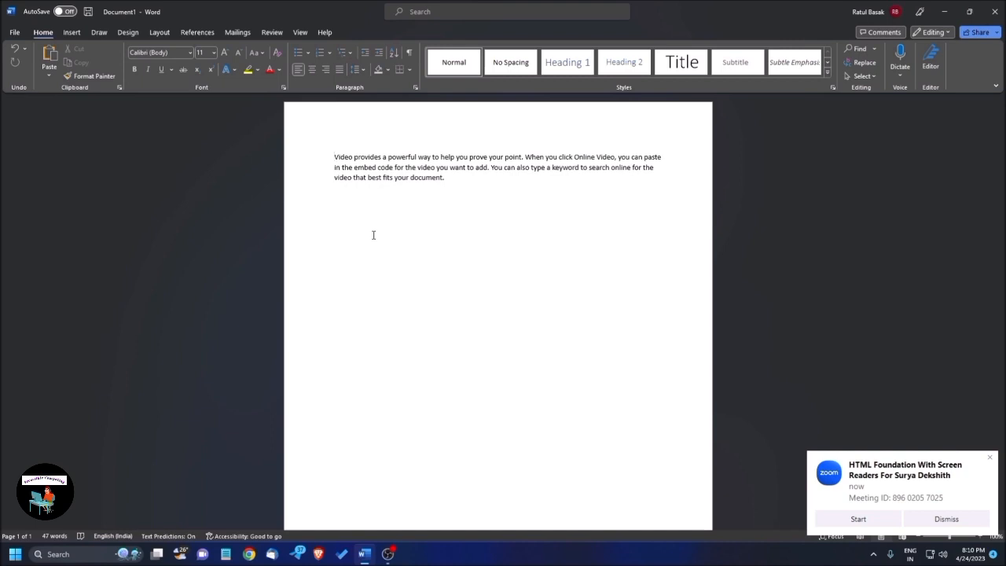
click(355, 156)
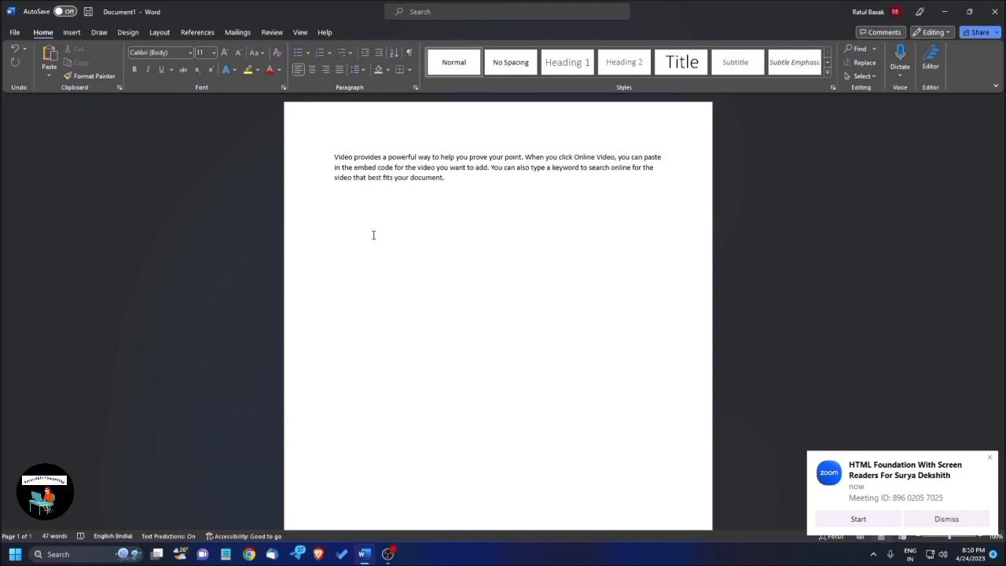
click(354, 156)
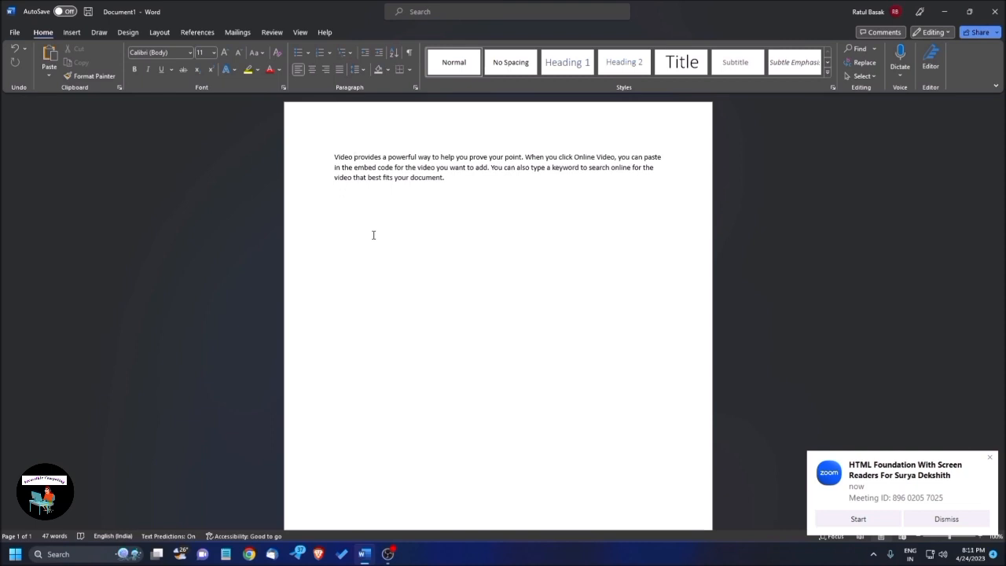
click(353, 156)
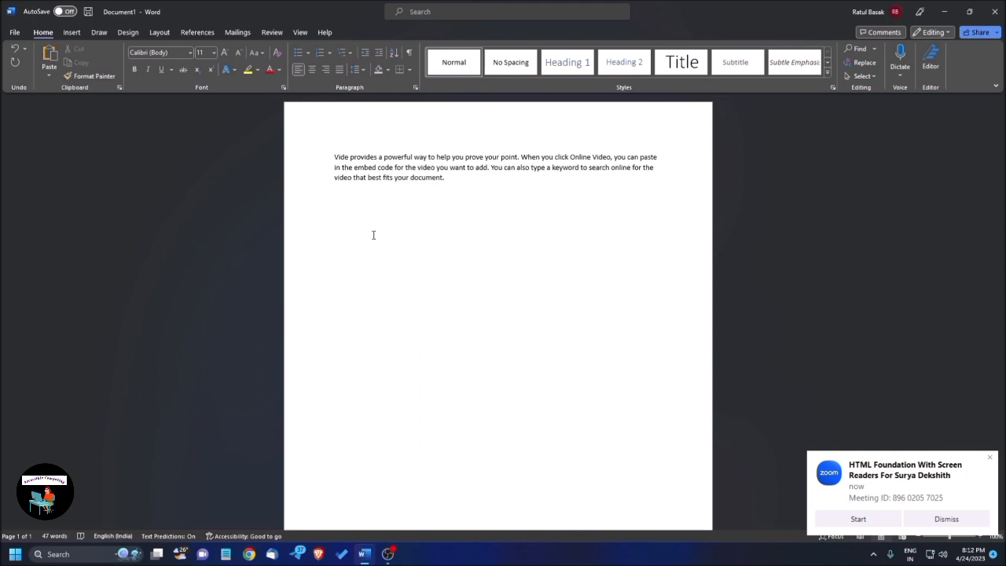
click(348, 157)
text(o)
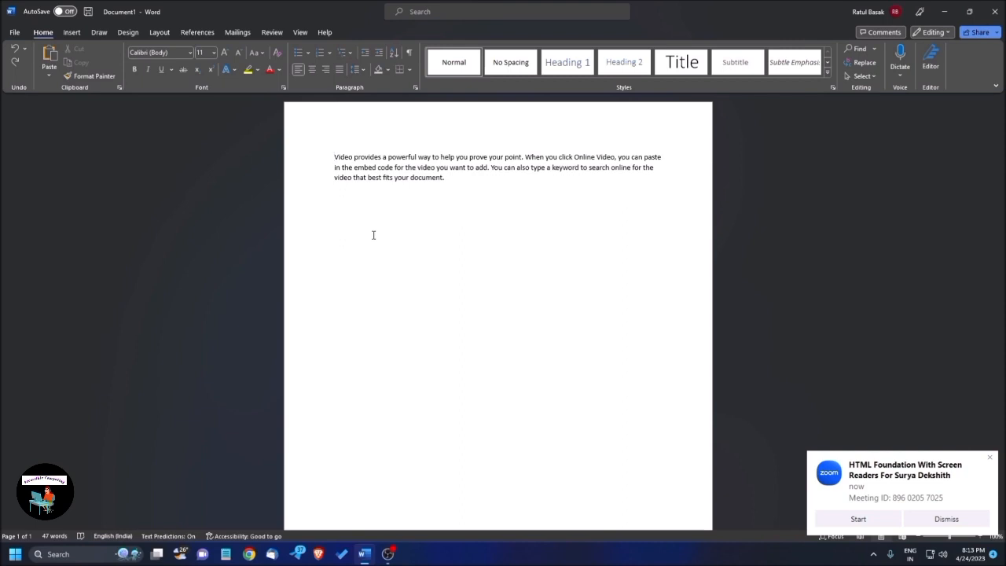
double_click(344, 156)
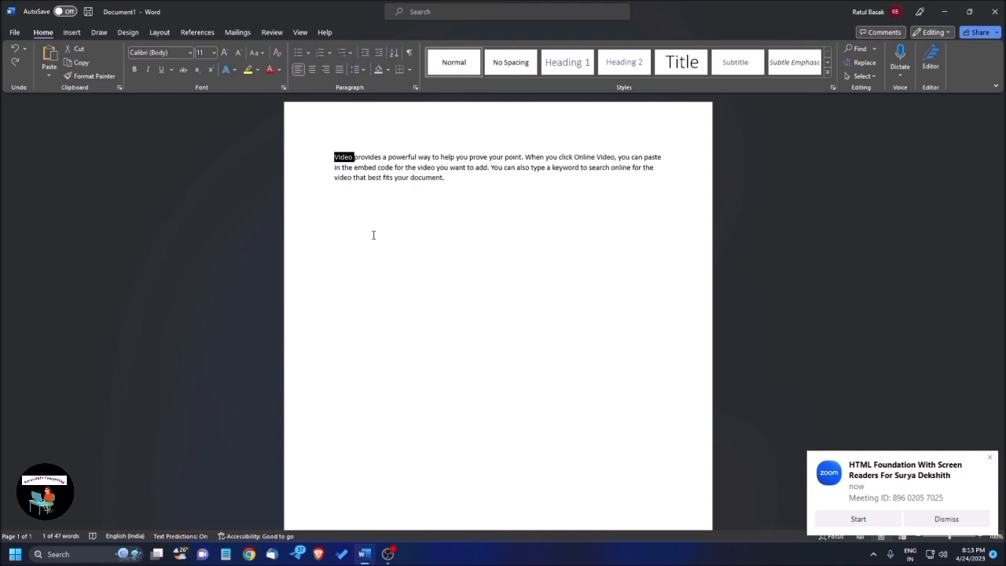
key(Delete)
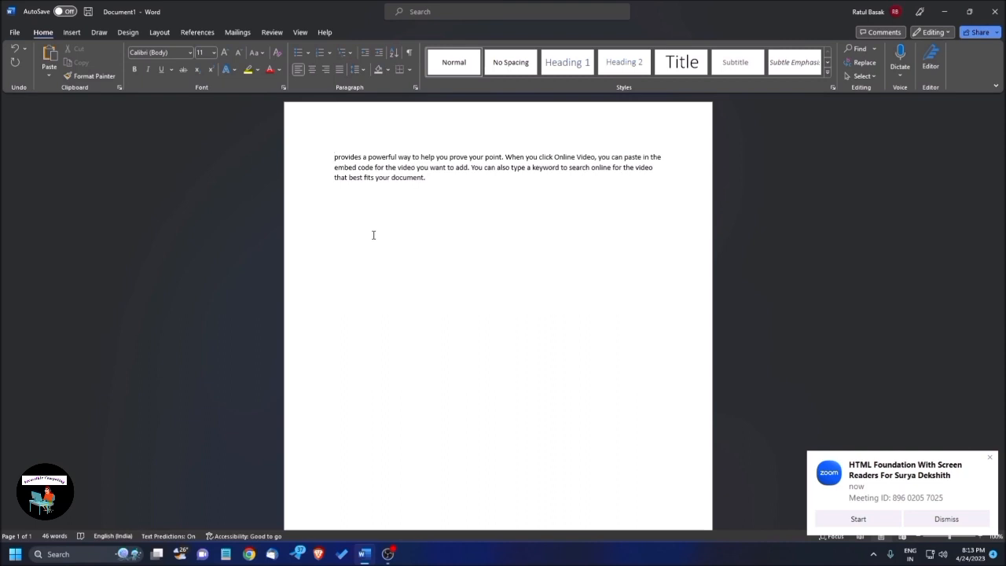
click(334, 157)
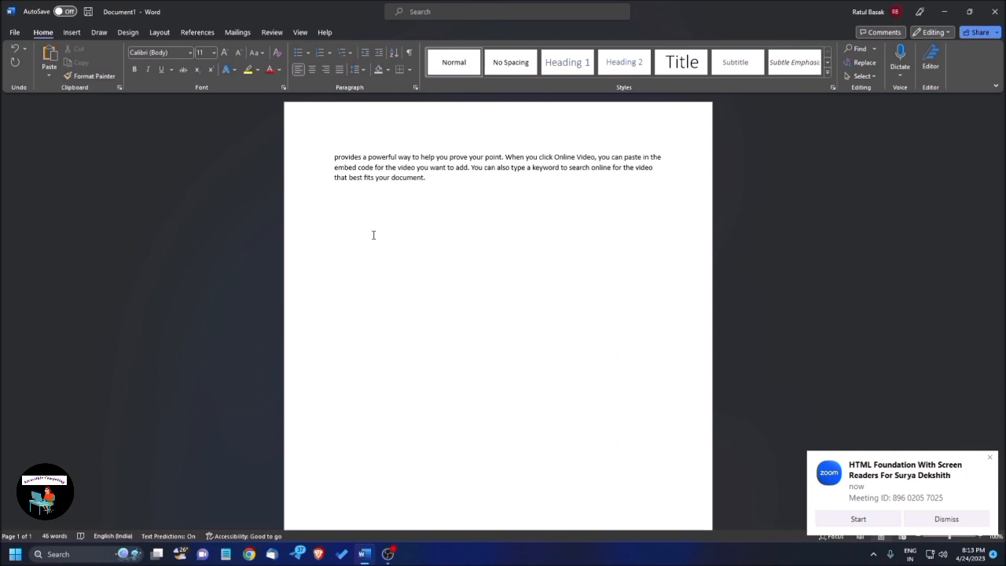
Delete letters from 'provides', then restore them so the word reads 'provides' again.
click(334, 157)
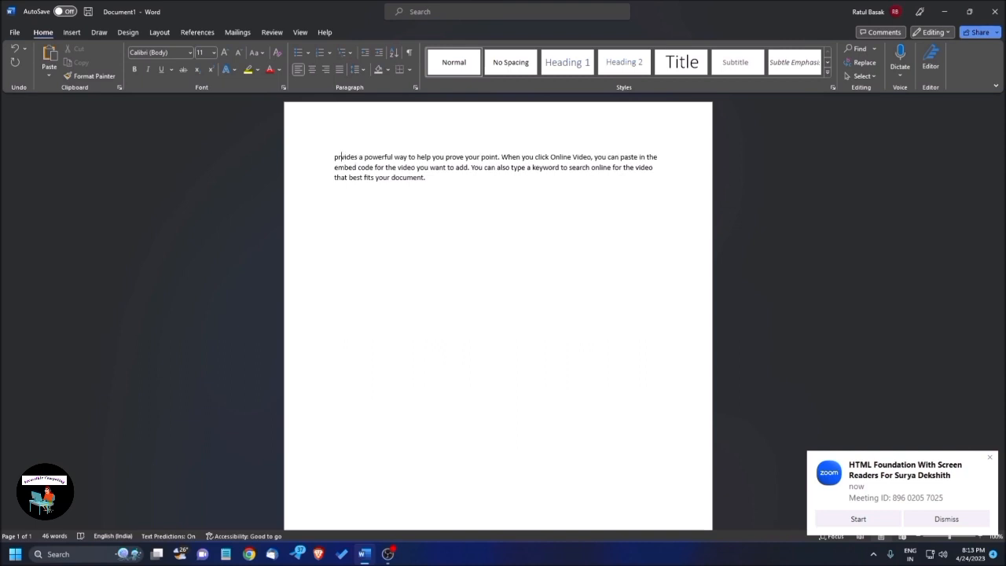
key(Backspace)
text(o)
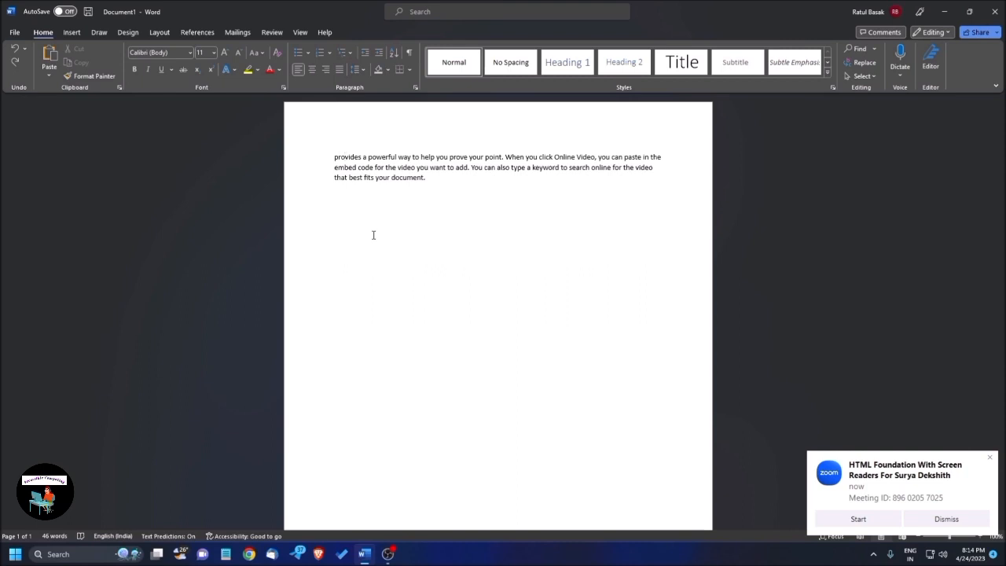
click(343, 156)
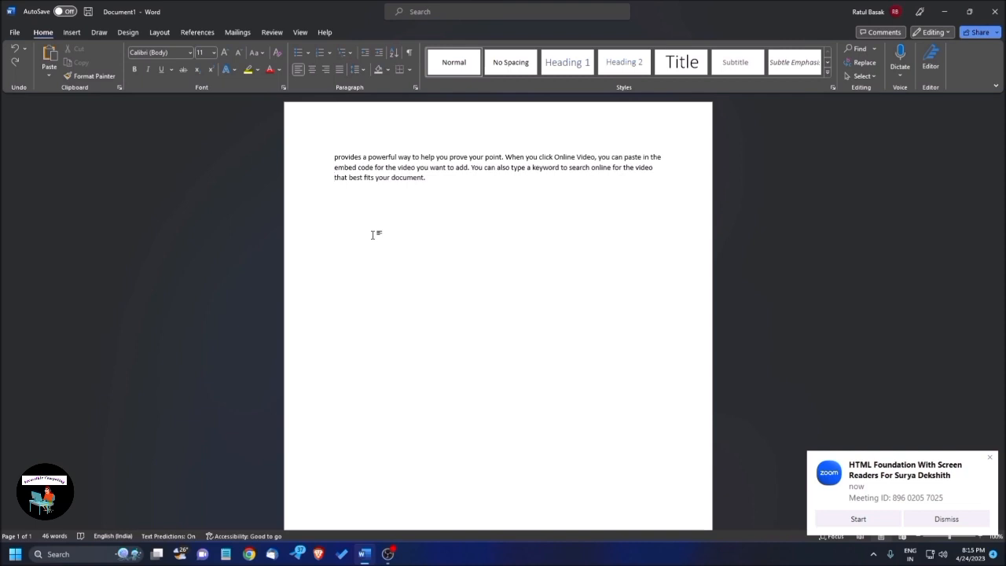
click(334, 177)
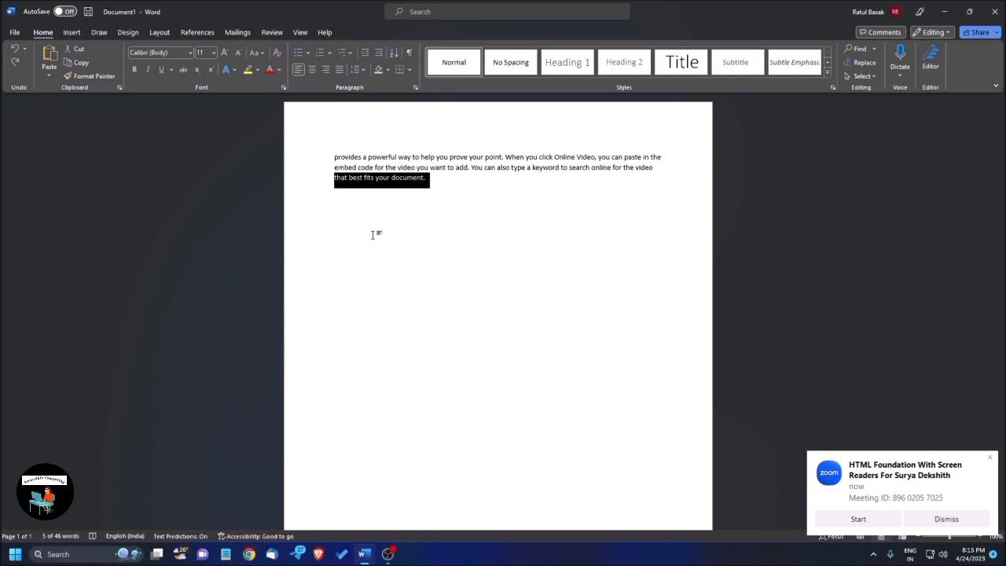
click(426, 176)
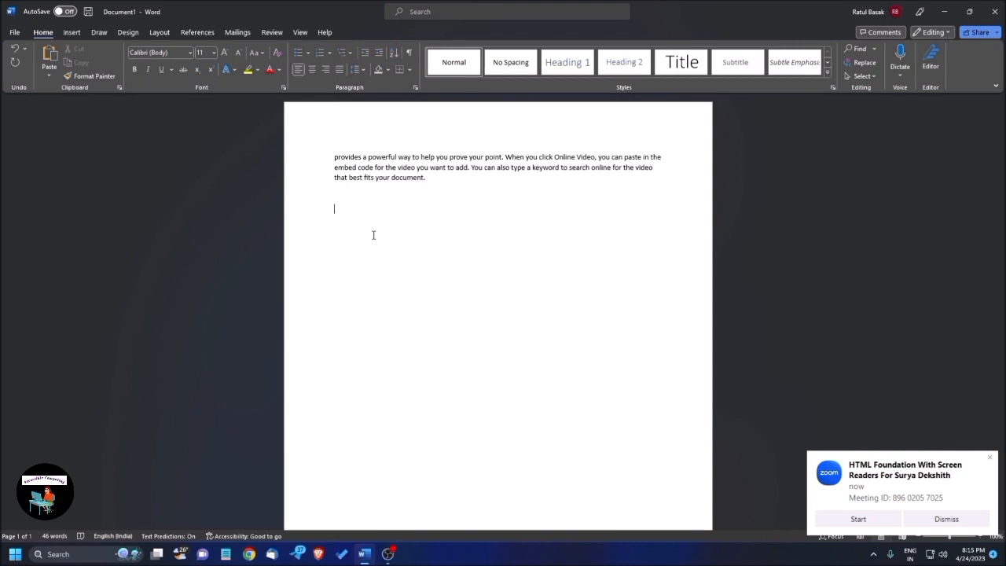
Remove the stretch from 'embed code' through 'online for the video', leaving 25 words.
key(ctrl+v)
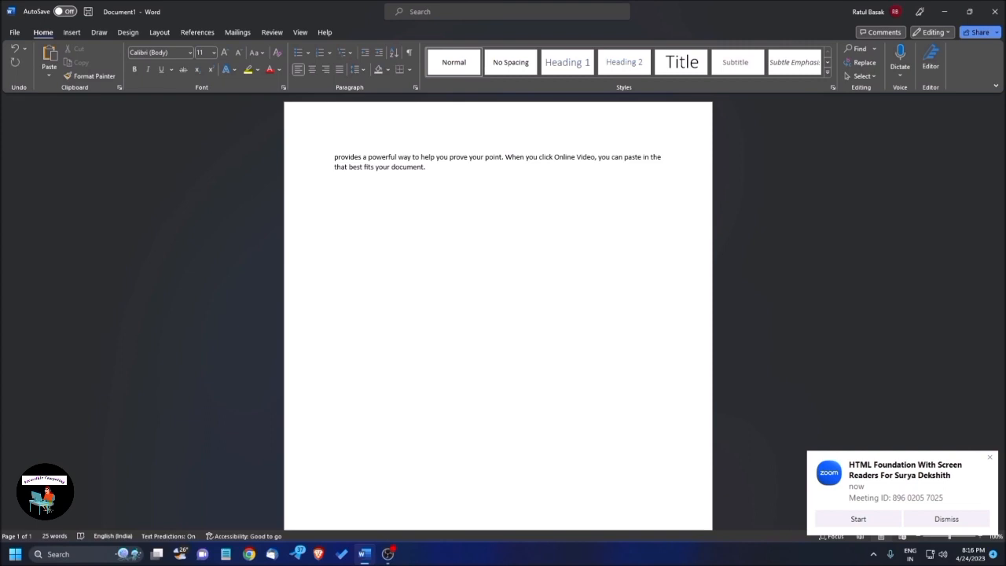
text(embed code for the video you want to add. You can also type a keyword to search online for the video)
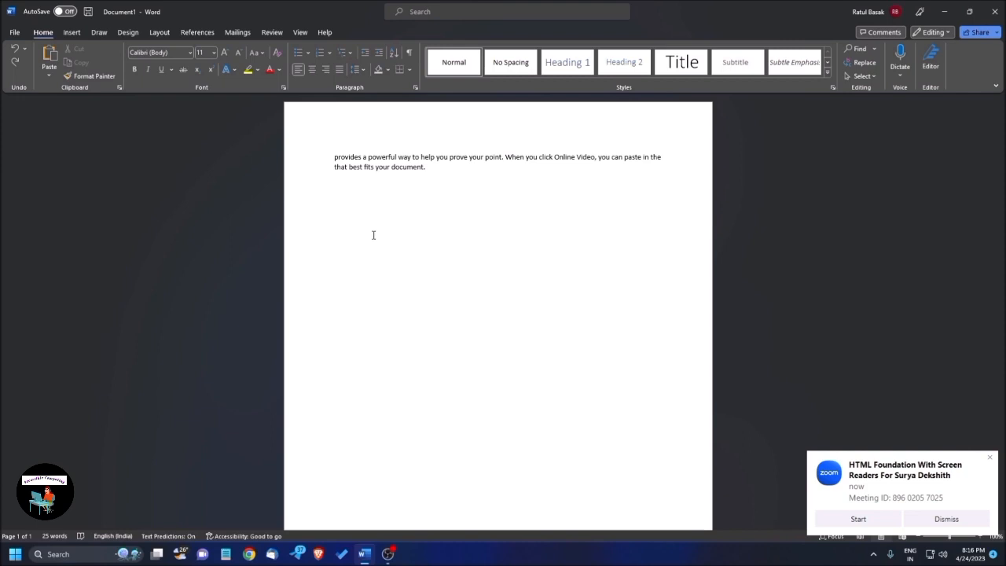
click(335, 245)
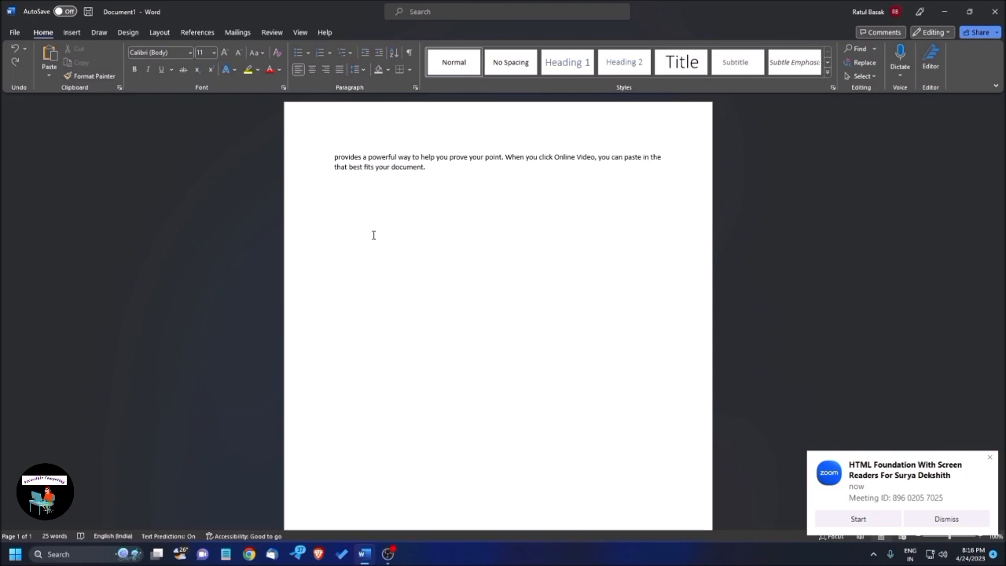
click(334, 246)
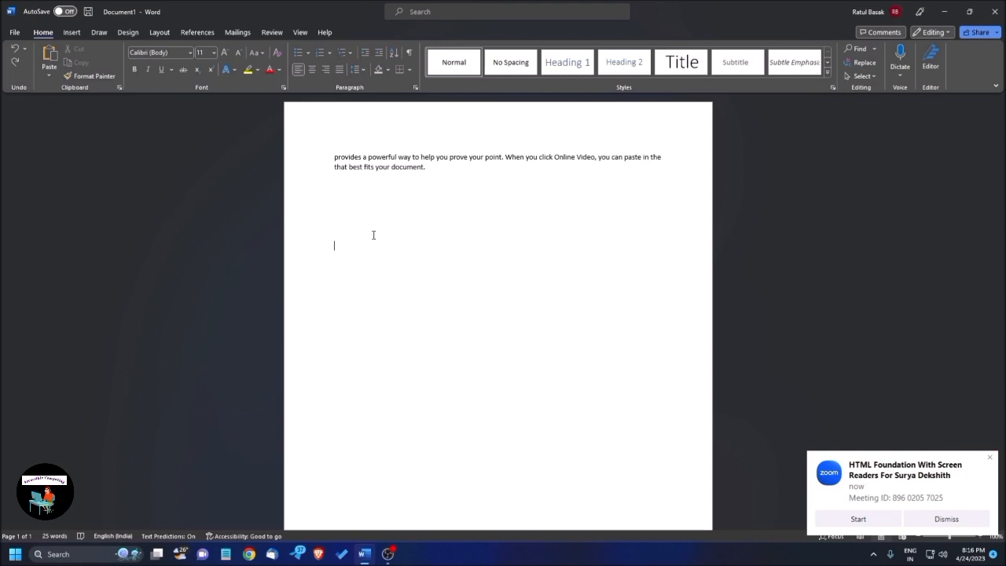